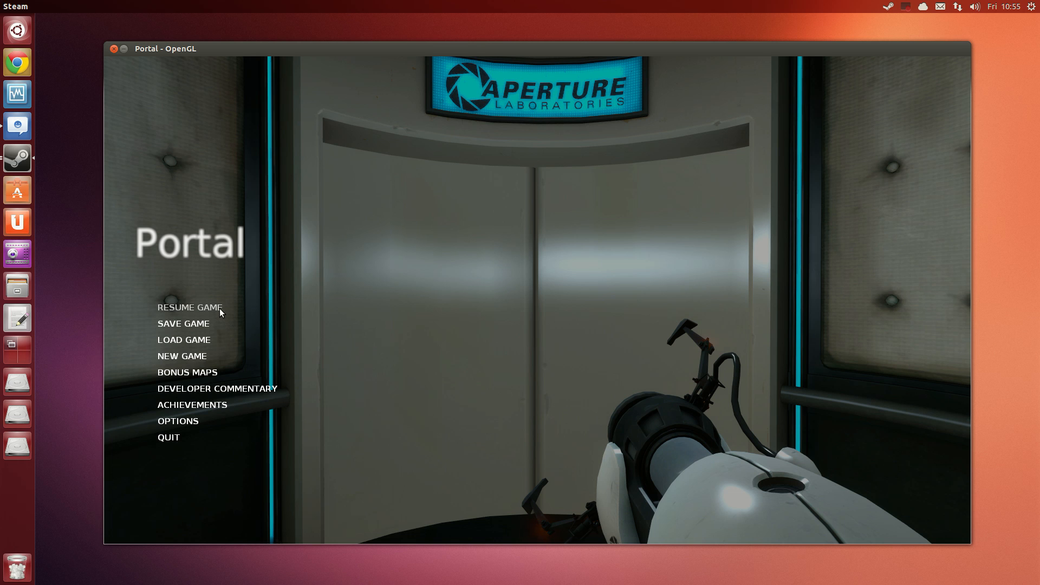
View About This Computer's overview and graphics driver details, then return to All Settings
click(1030, 6)
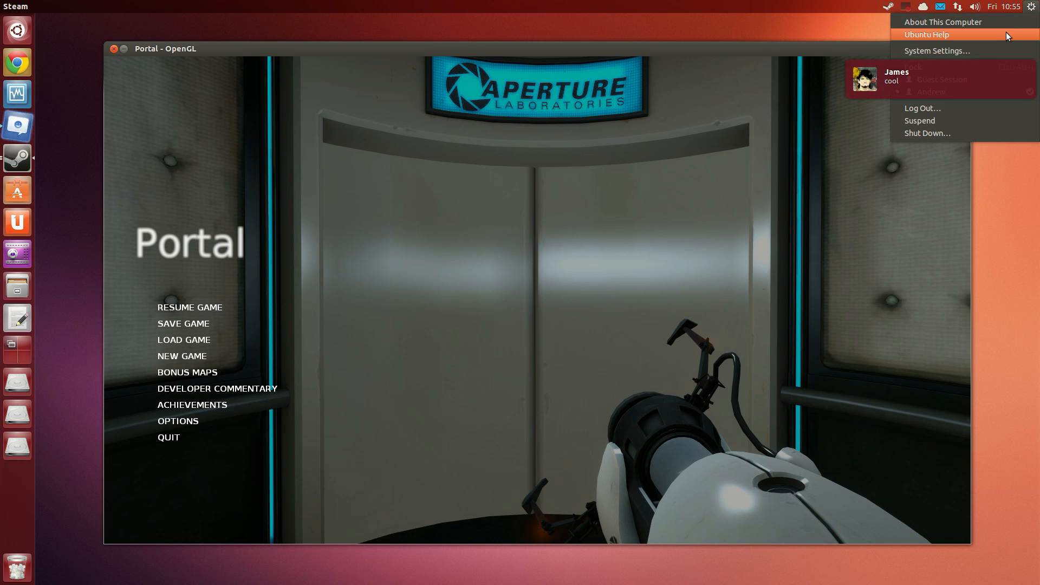
mouse_move(943, 21)
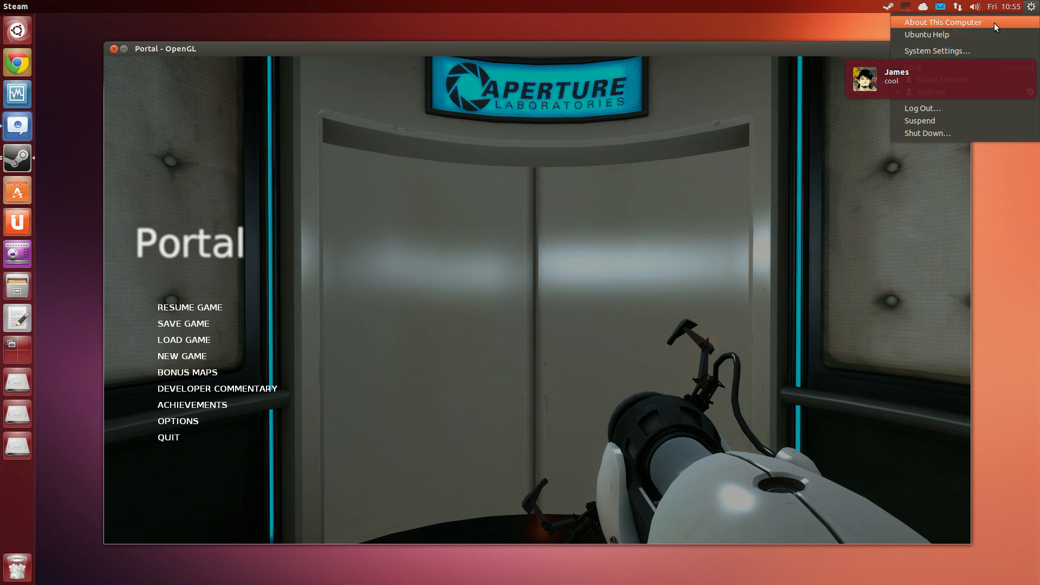
click(943, 22)
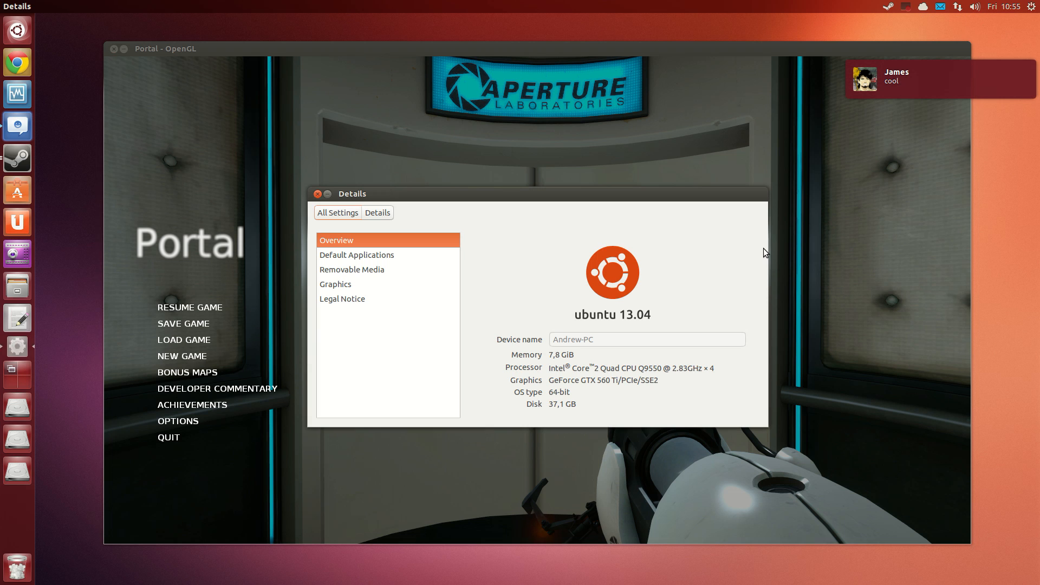
click(335, 283)
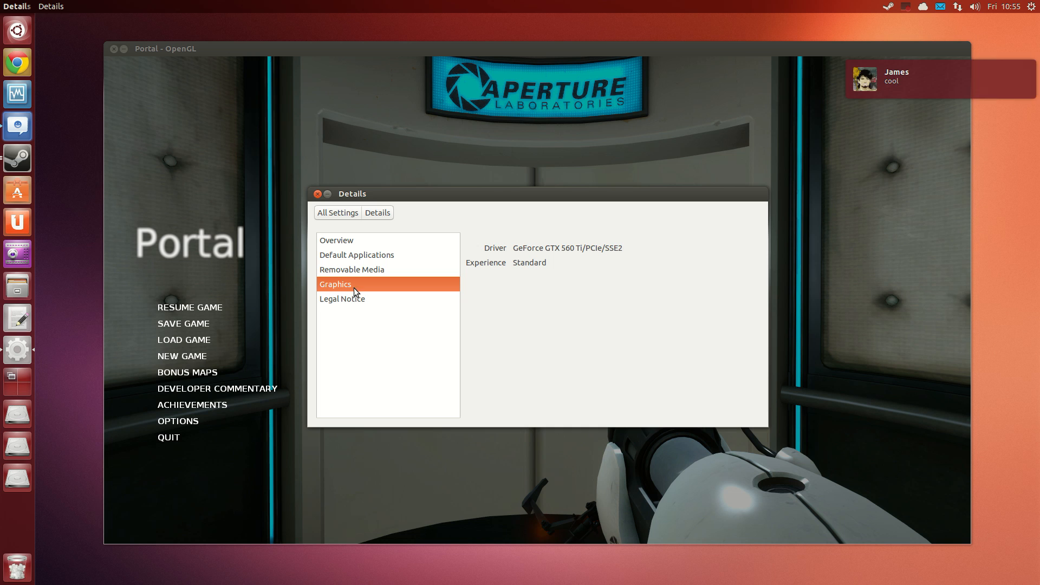
click(337, 213)
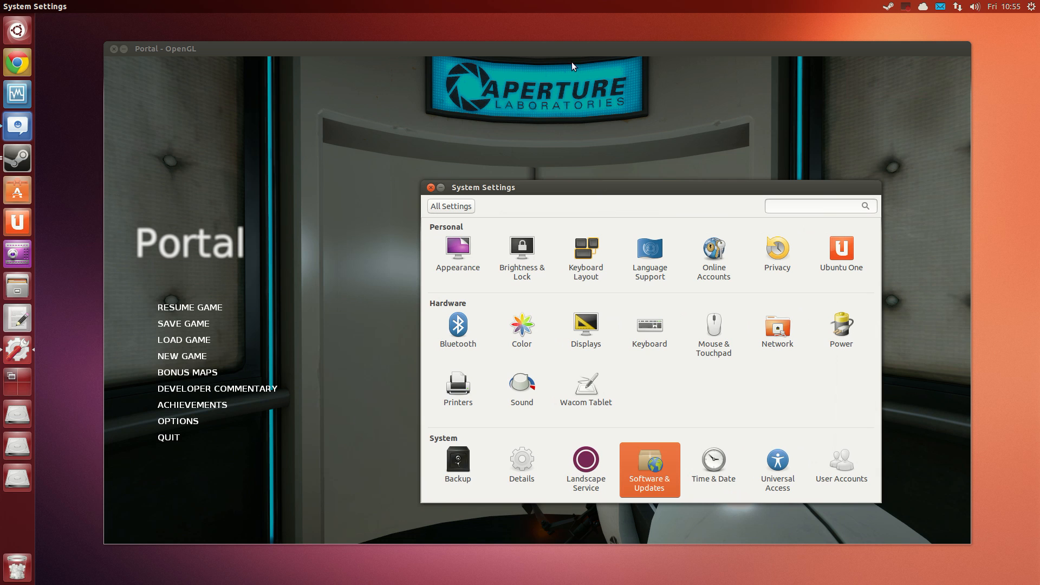
Return to Portal's video options and close the Software & Updates driver window
click(429, 187)
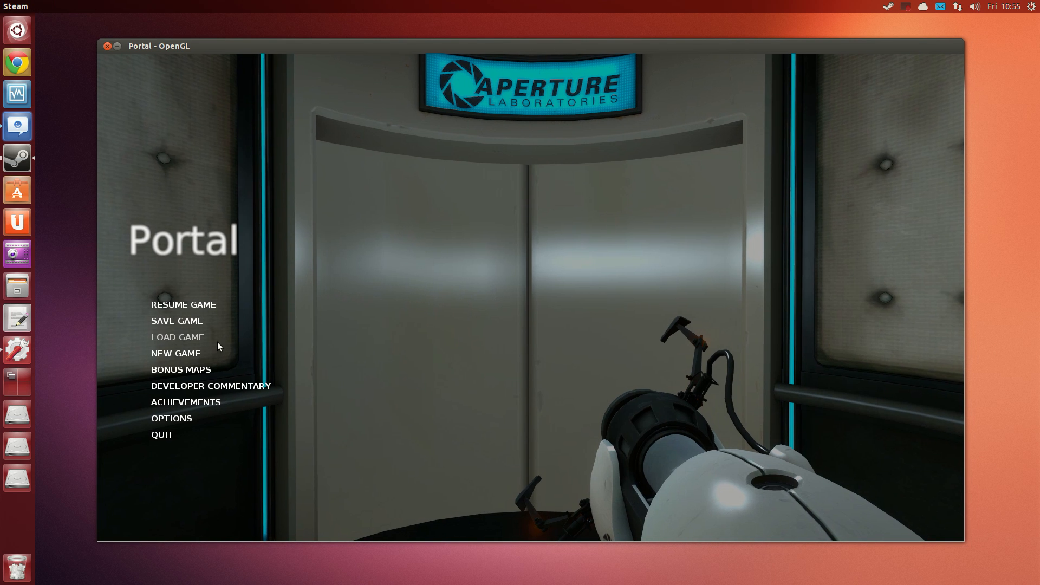
click(171, 418)
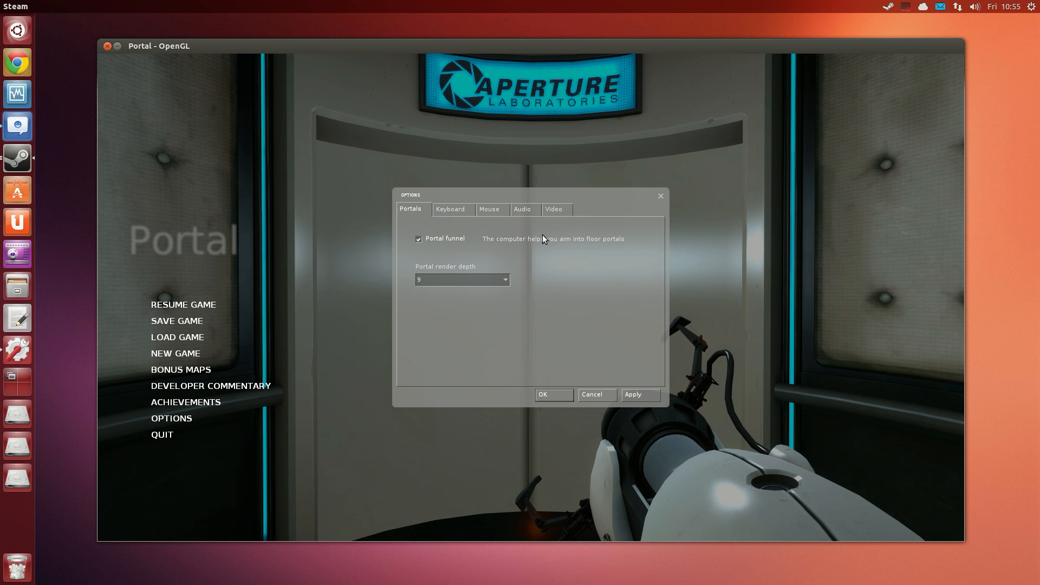
click(554, 209)
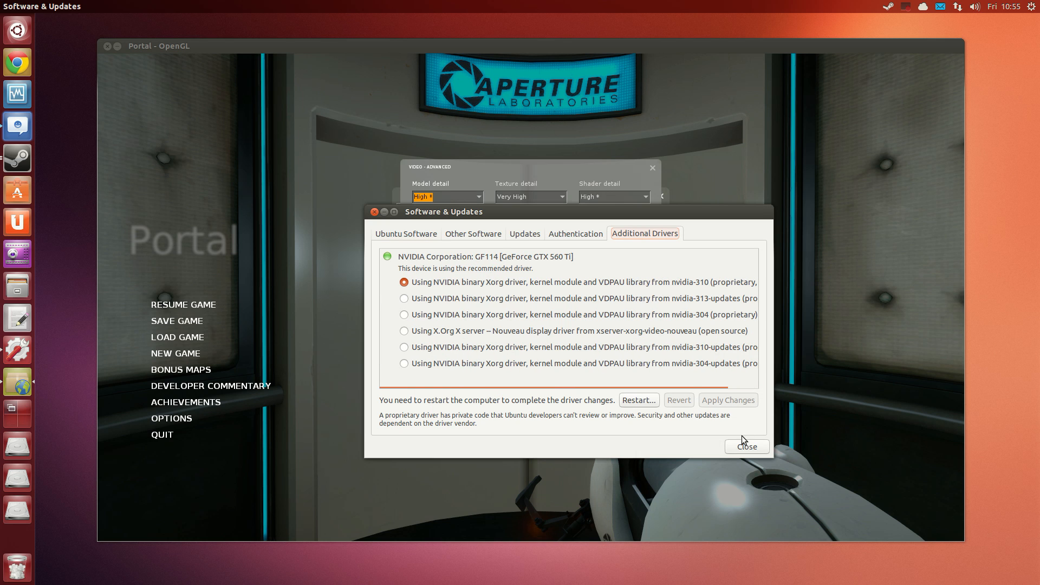
click(746, 446)
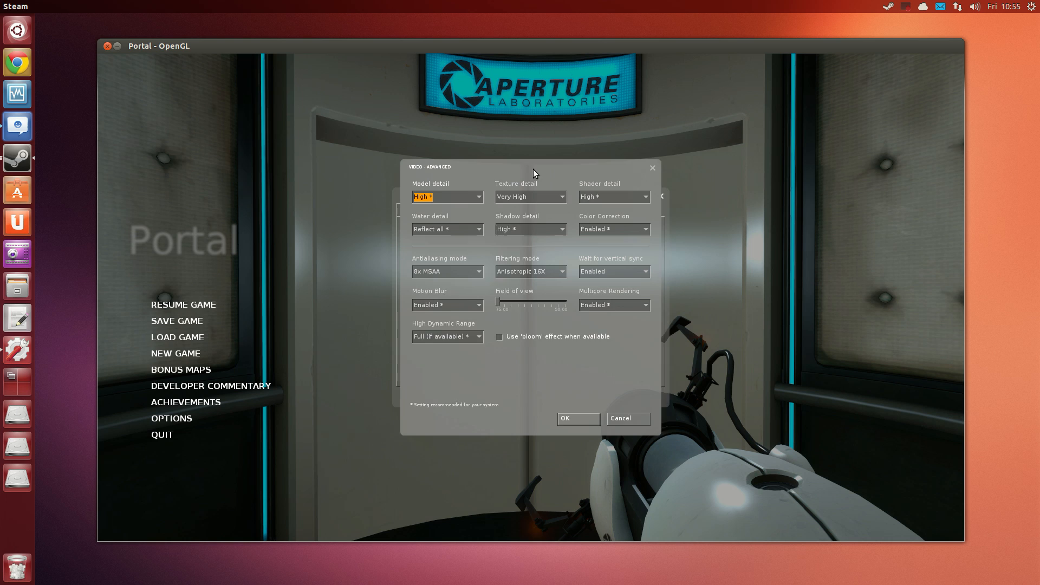
Keep Anisotropic 16X filtering in advanced video options and cancel back to the main menu
click(544, 272)
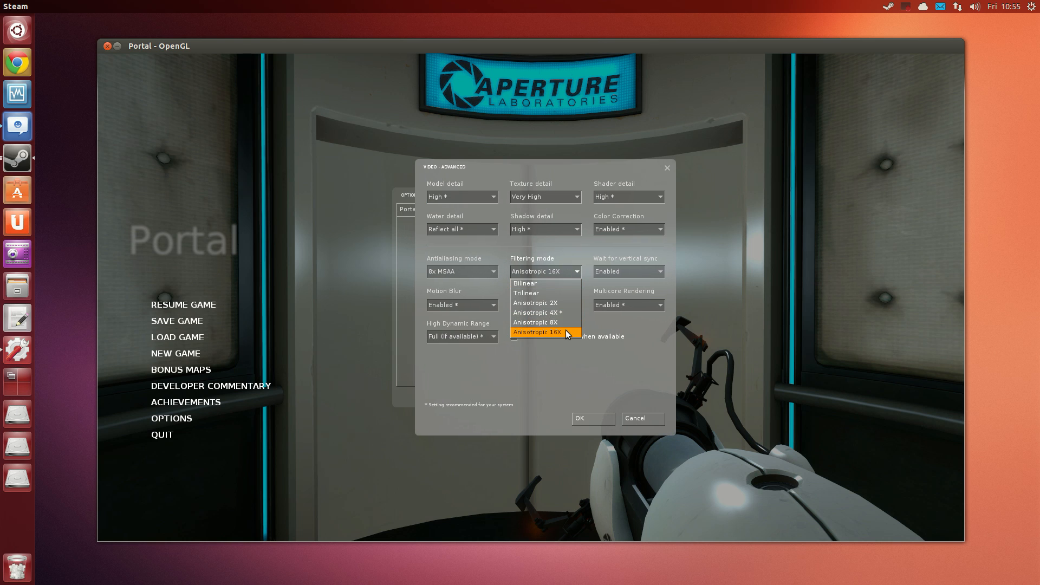
click(462, 272)
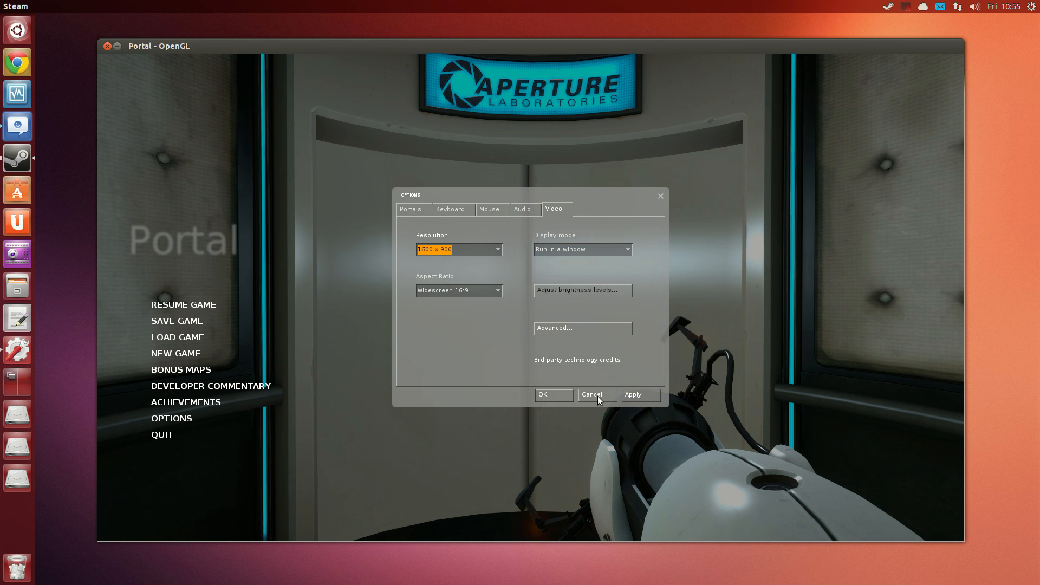
click(596, 394)
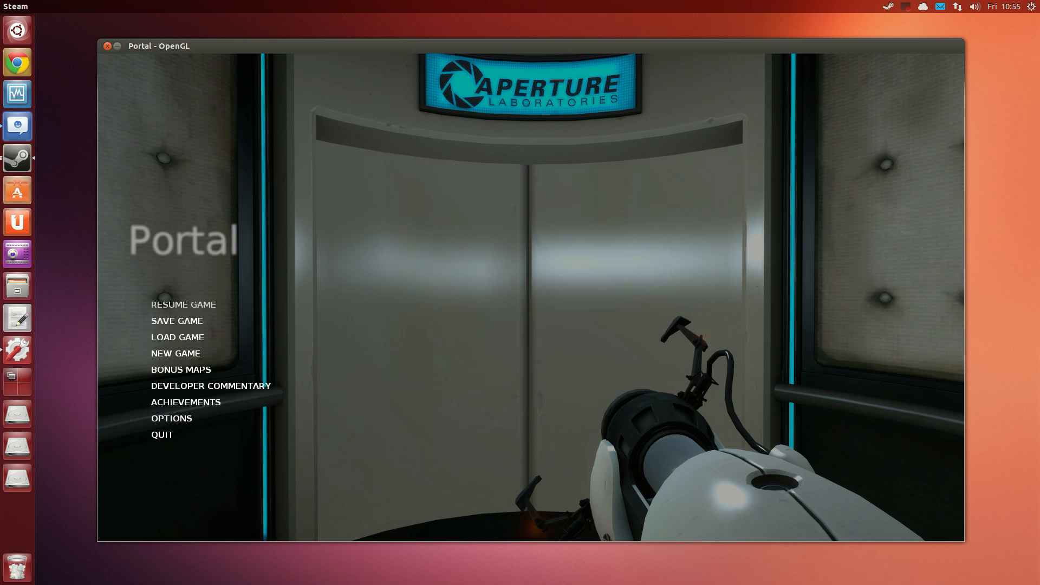
click(183, 305)
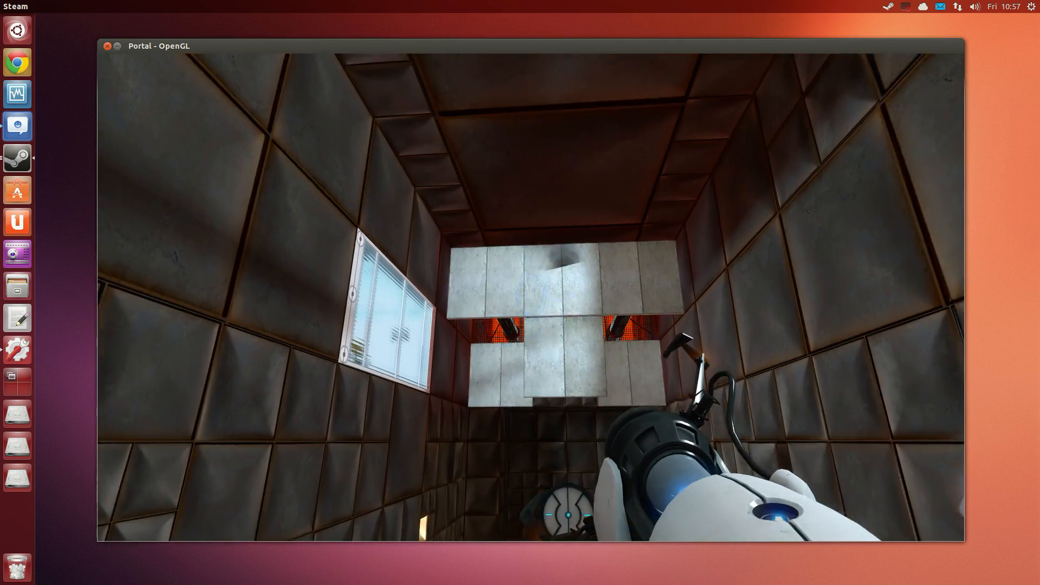
mouse_move(520, 293)
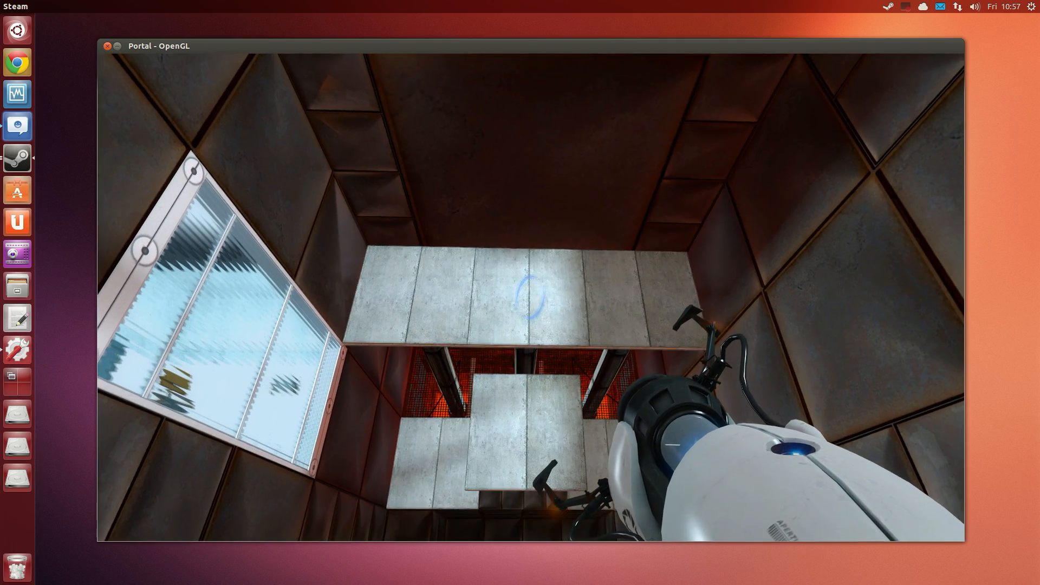